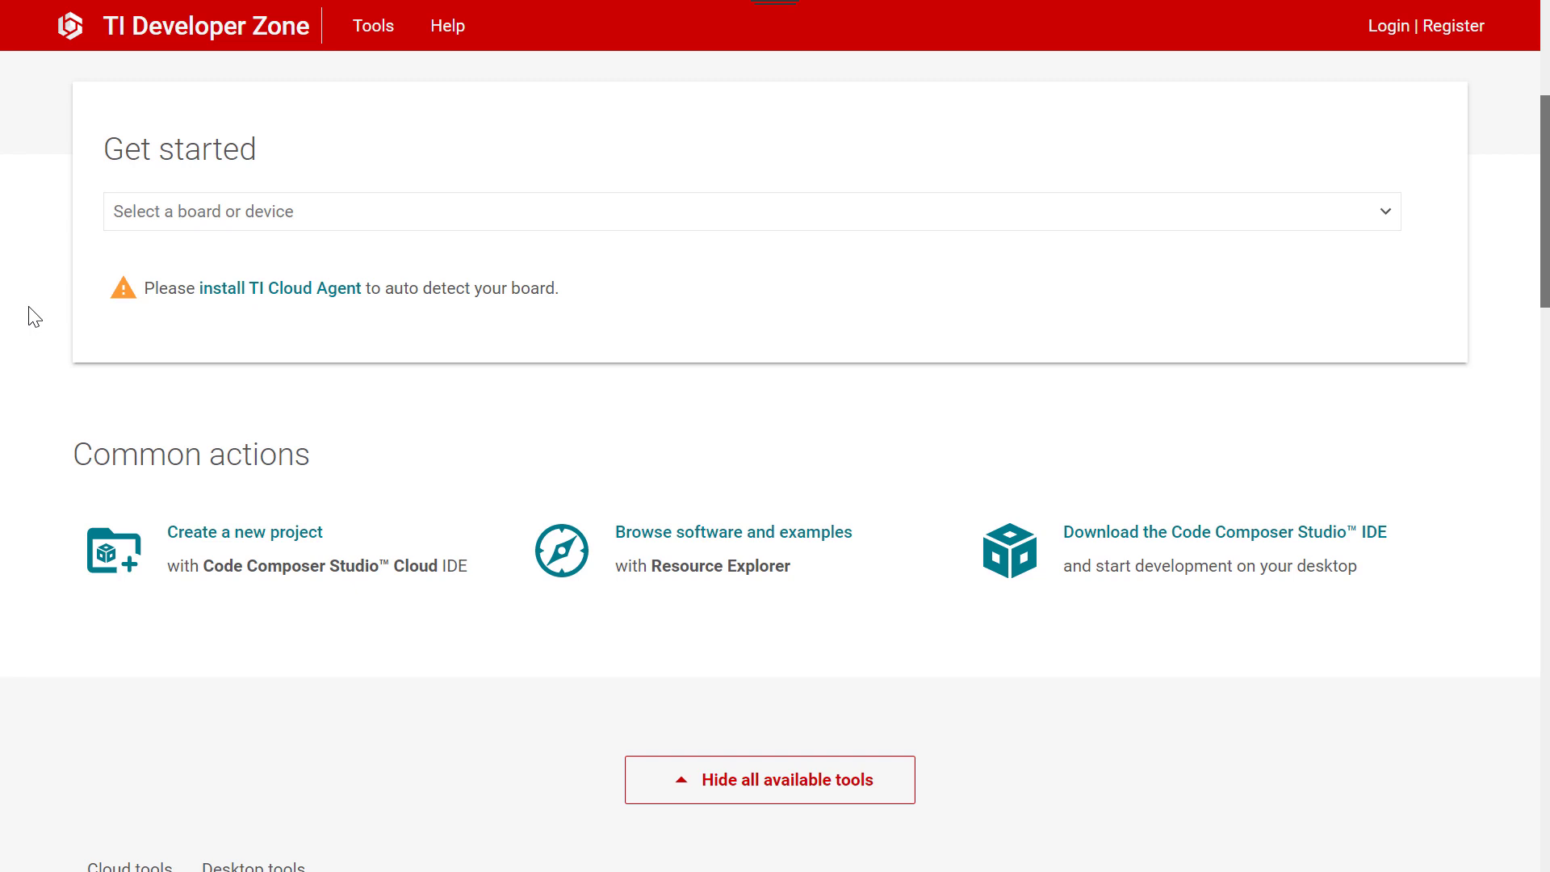
mouse_move(60, 292)
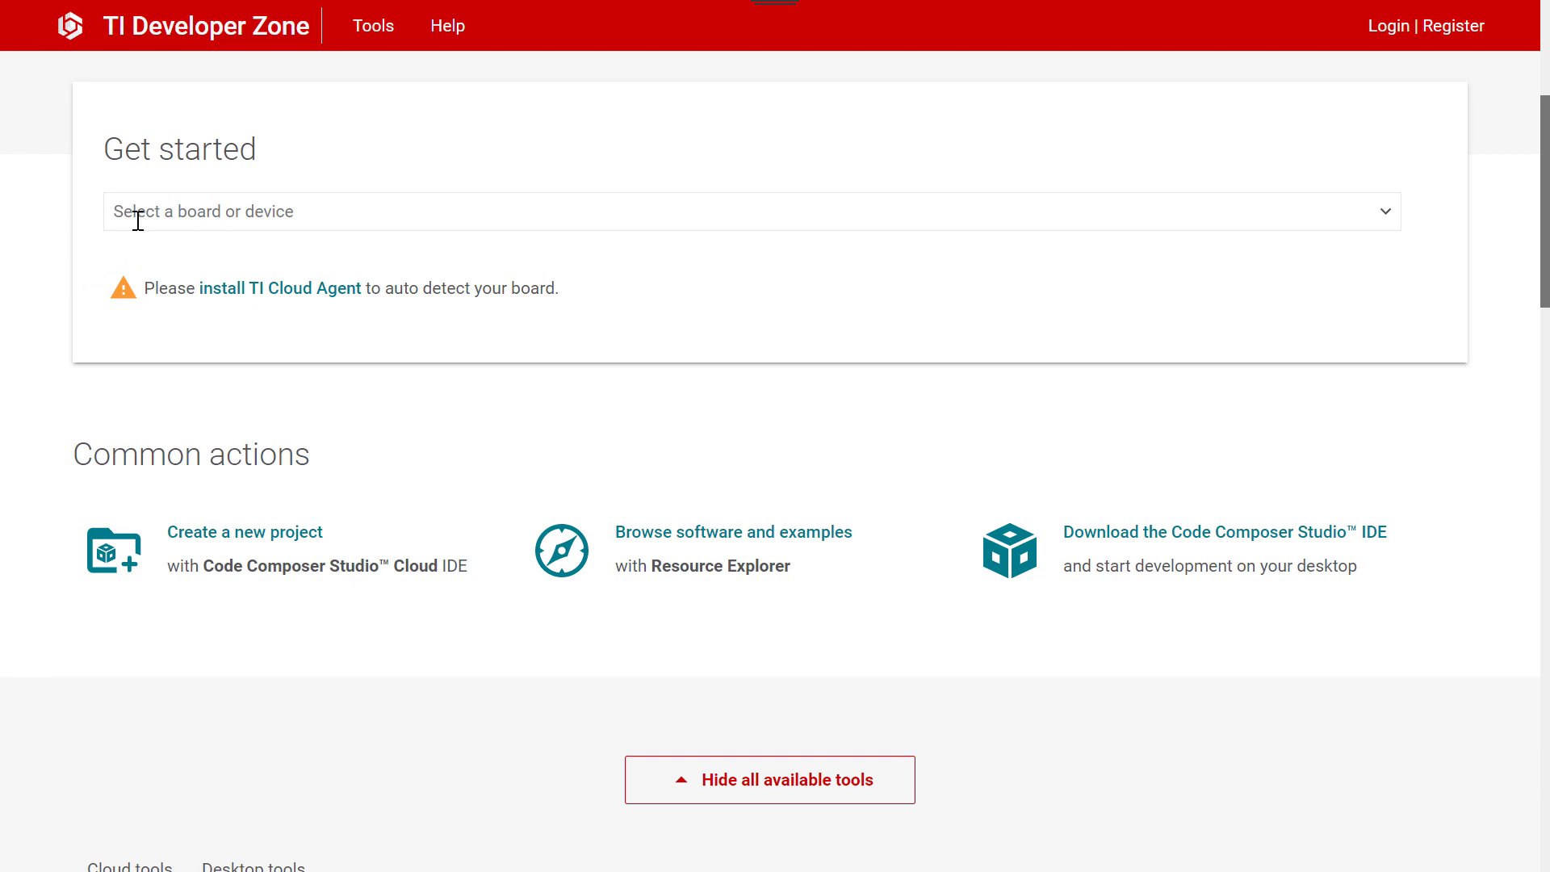
Select the LP-MSPM0L1306 LaunchPad from the 'msp' matches and begin TI Cloud Agent setup.
type("msp")
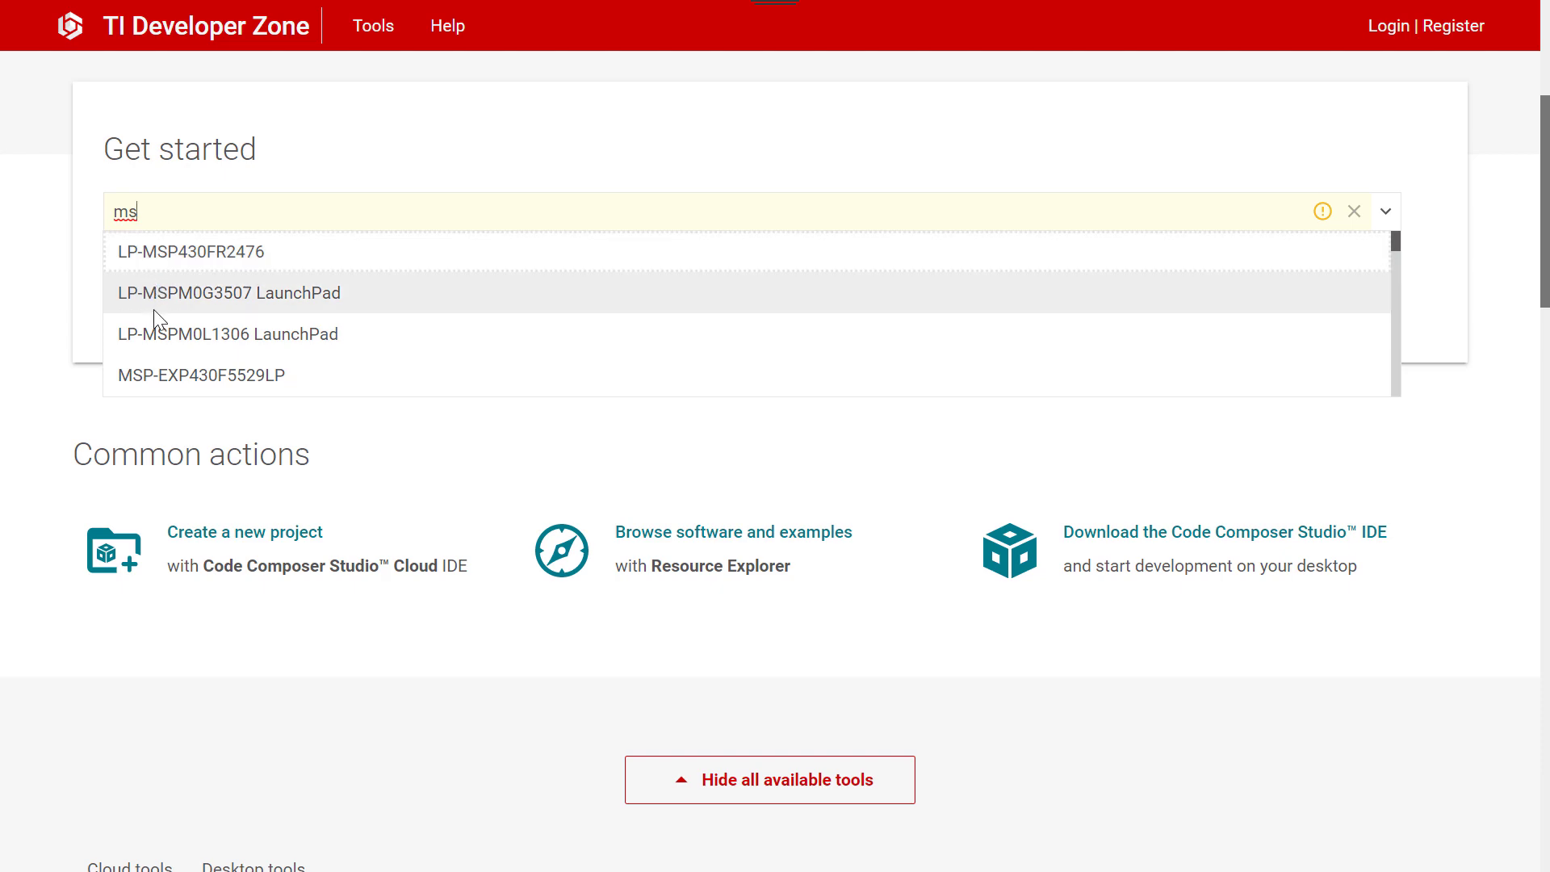
left_click(228, 334)
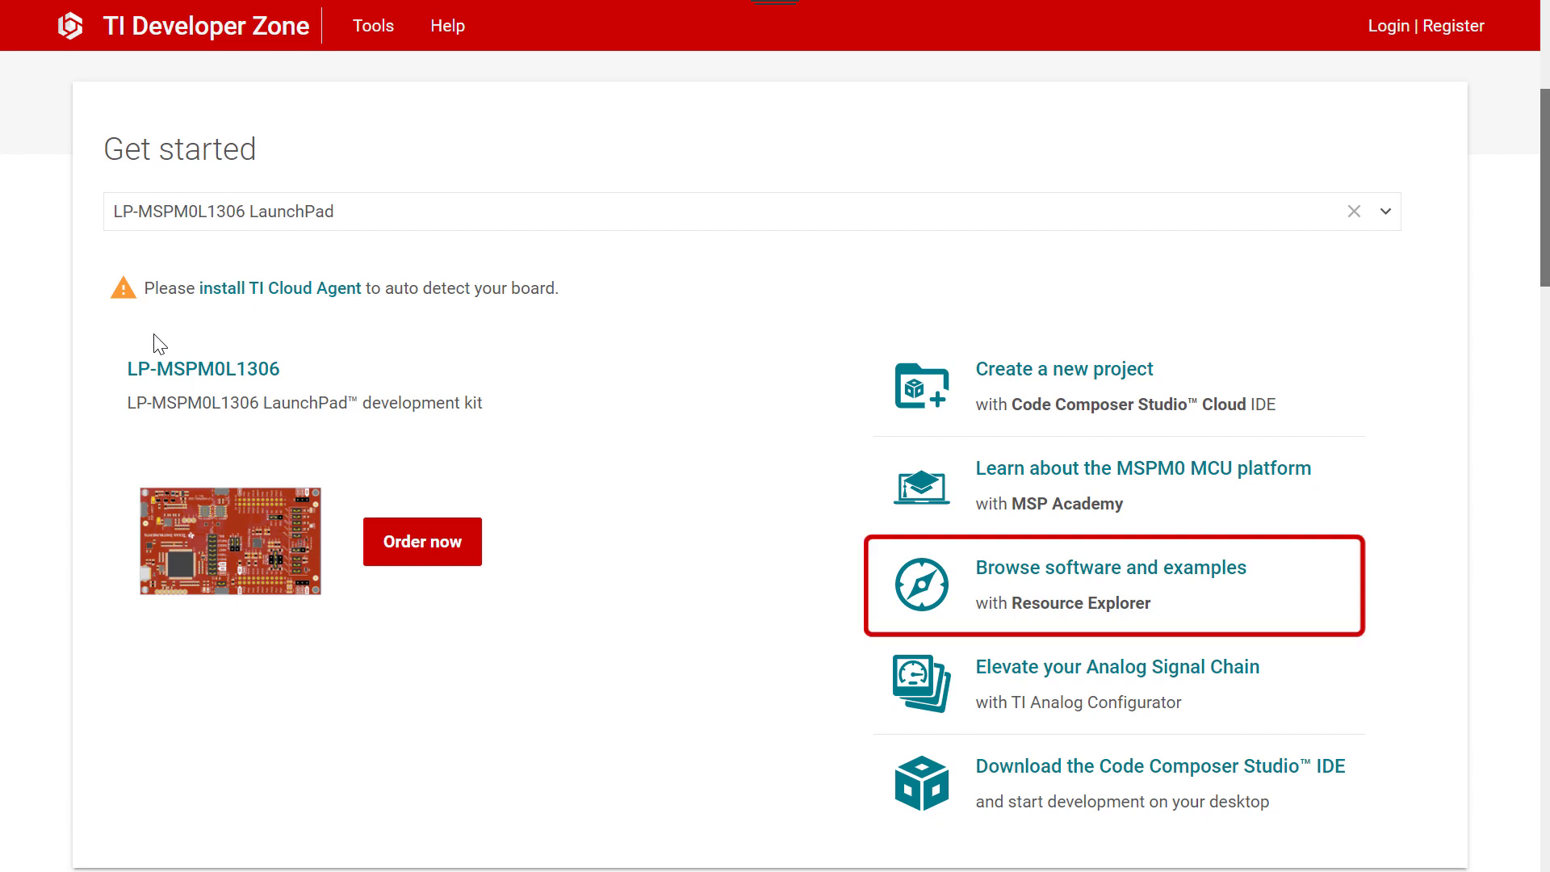
mouse_move(1142, 484)
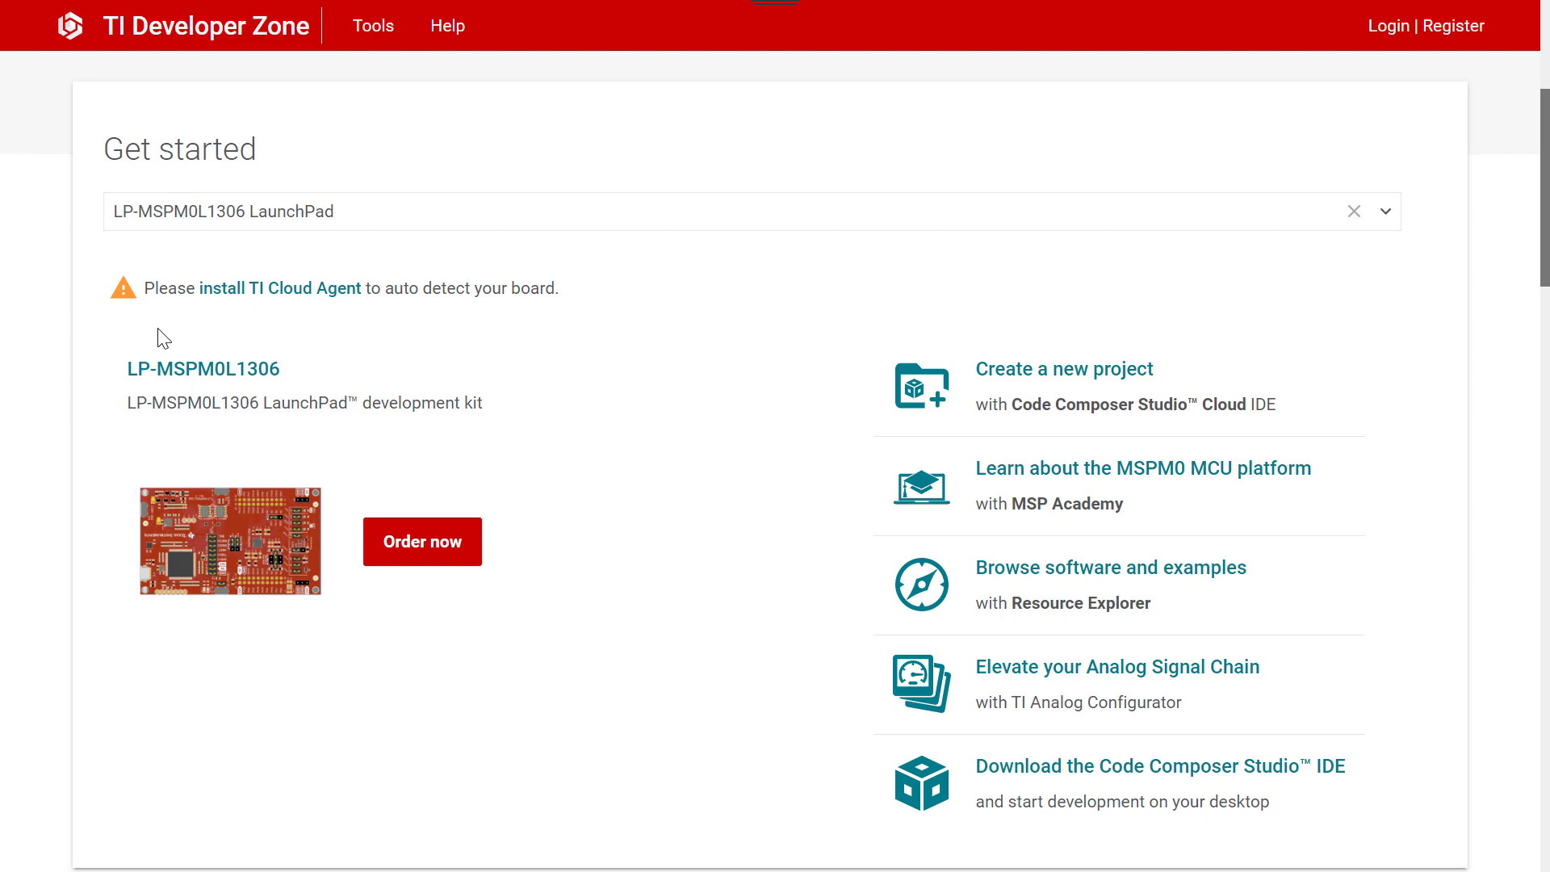
left_click(280, 287)
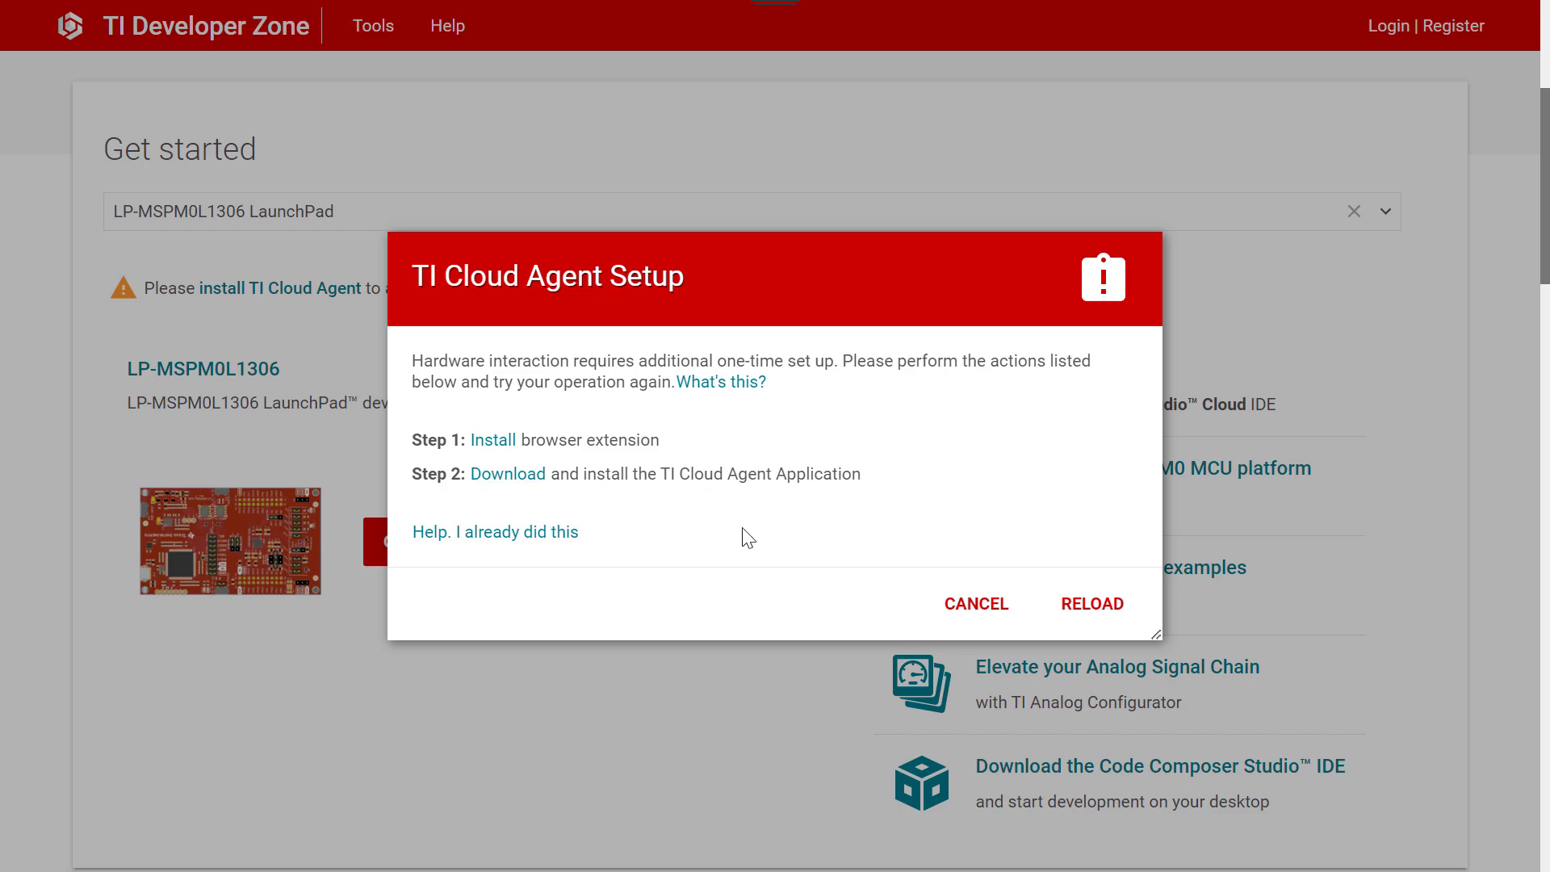
Reload the TI Cloud Agent Setup dialog so the connected LP-MSPM0L1306 is detected with its serial number.
left_click(1091, 604)
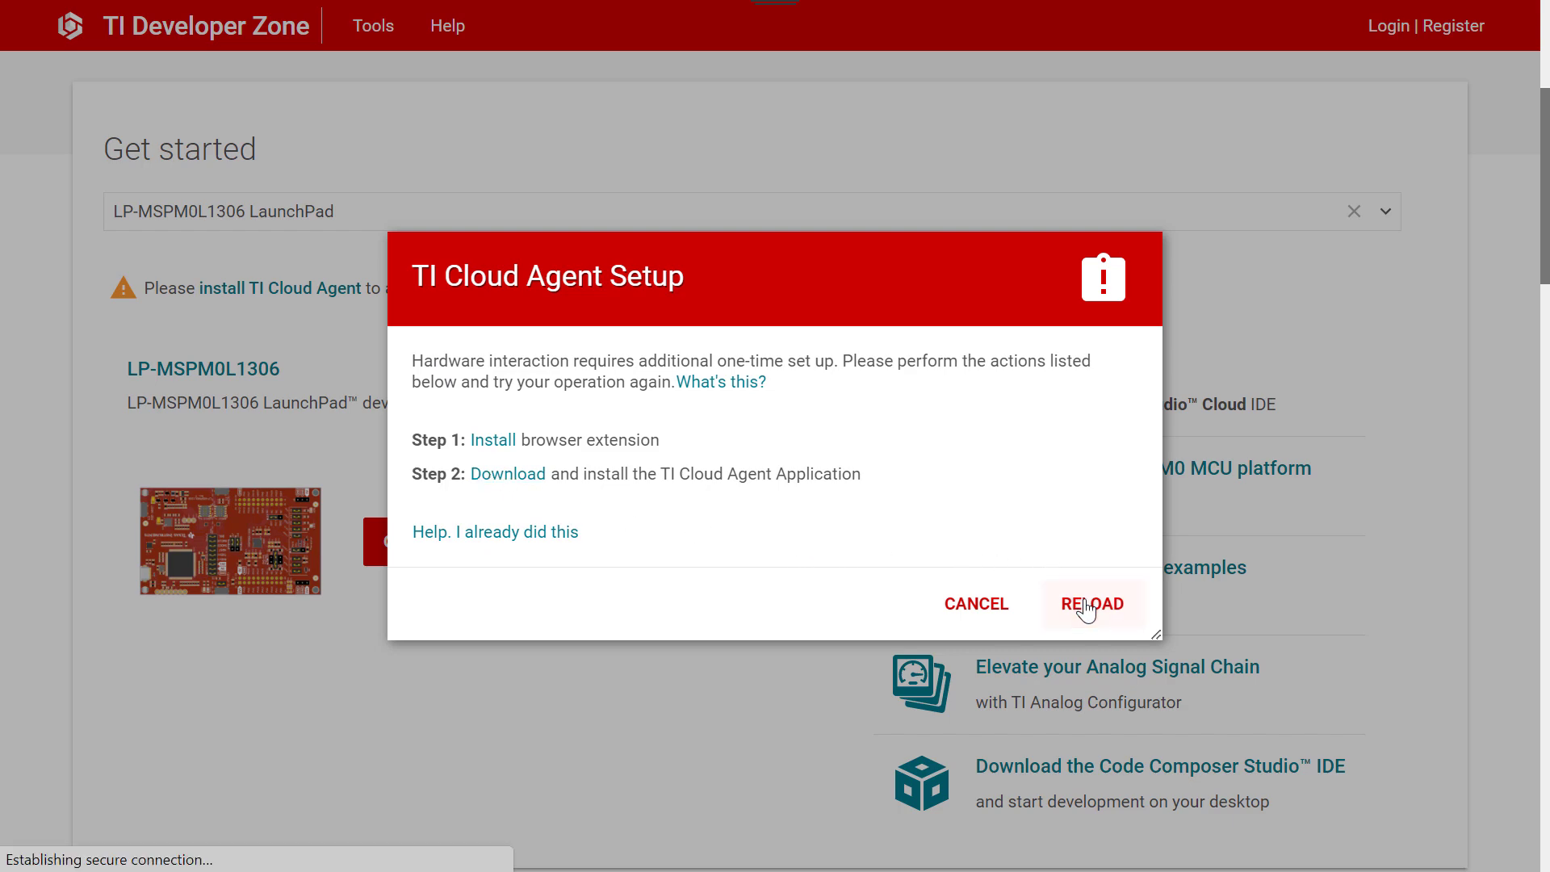
left_click(1093, 604)
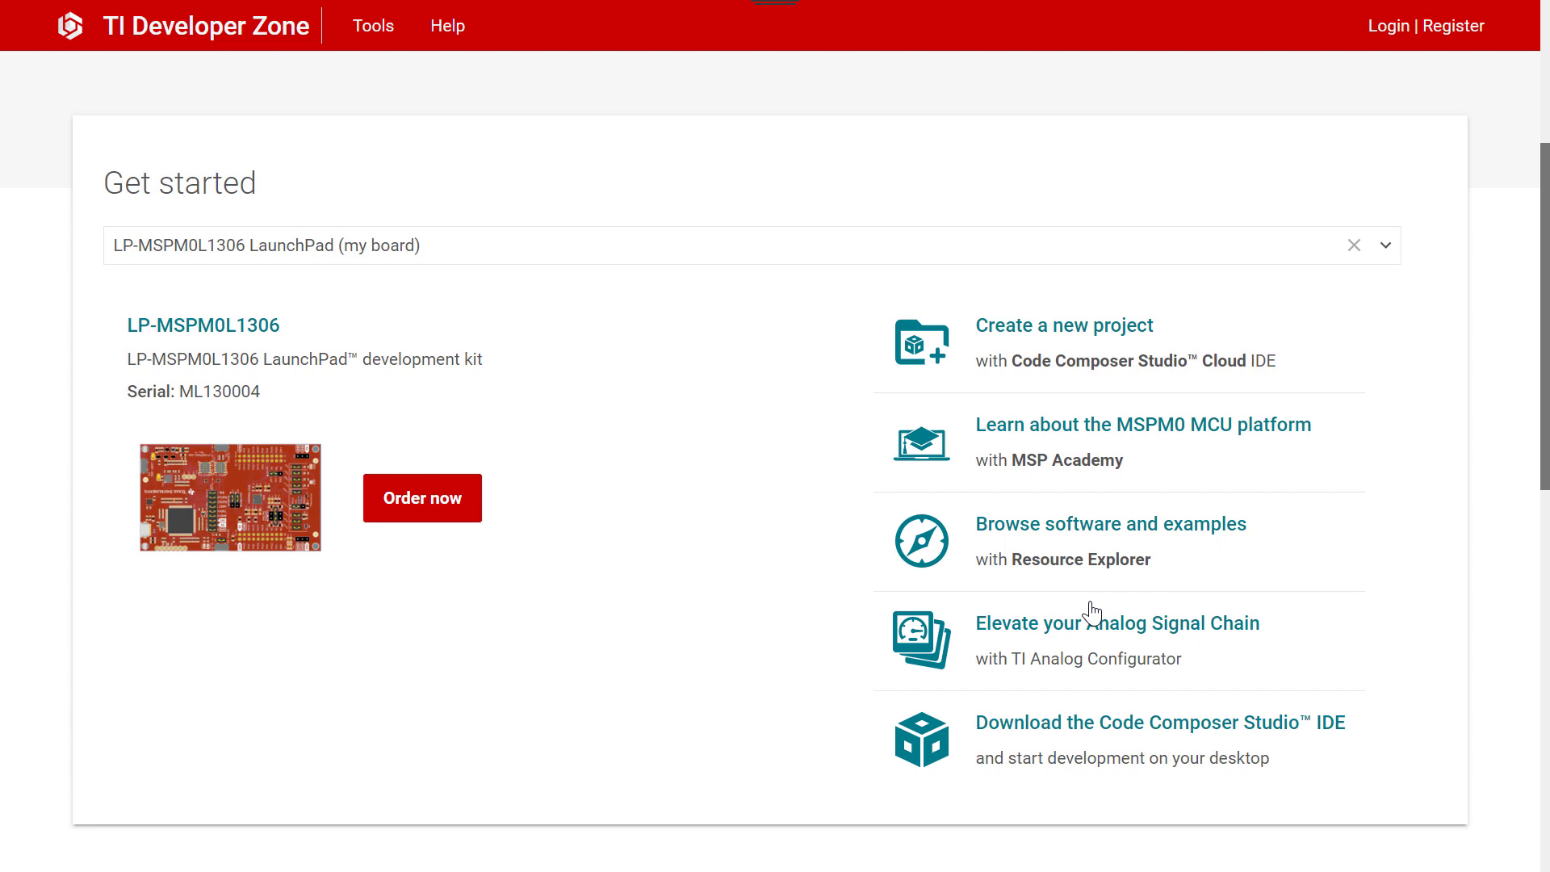
Show all available tools and browse the cloud tools such as Resource Explorer, CCS Cloud and Edge AI Studio.
scroll("down", 3)
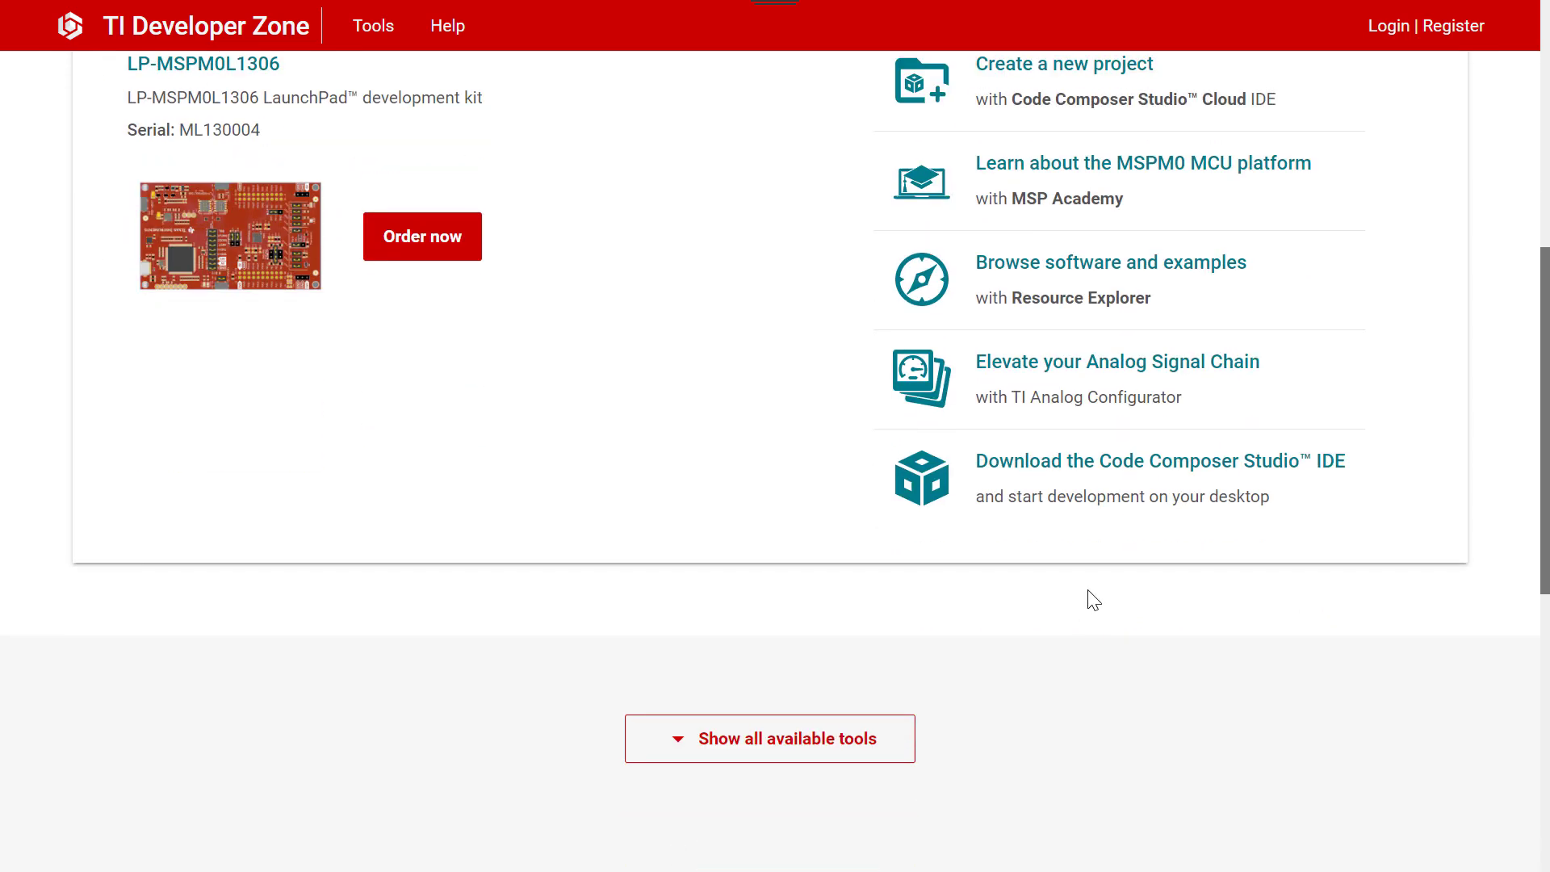
left_click(769, 738)
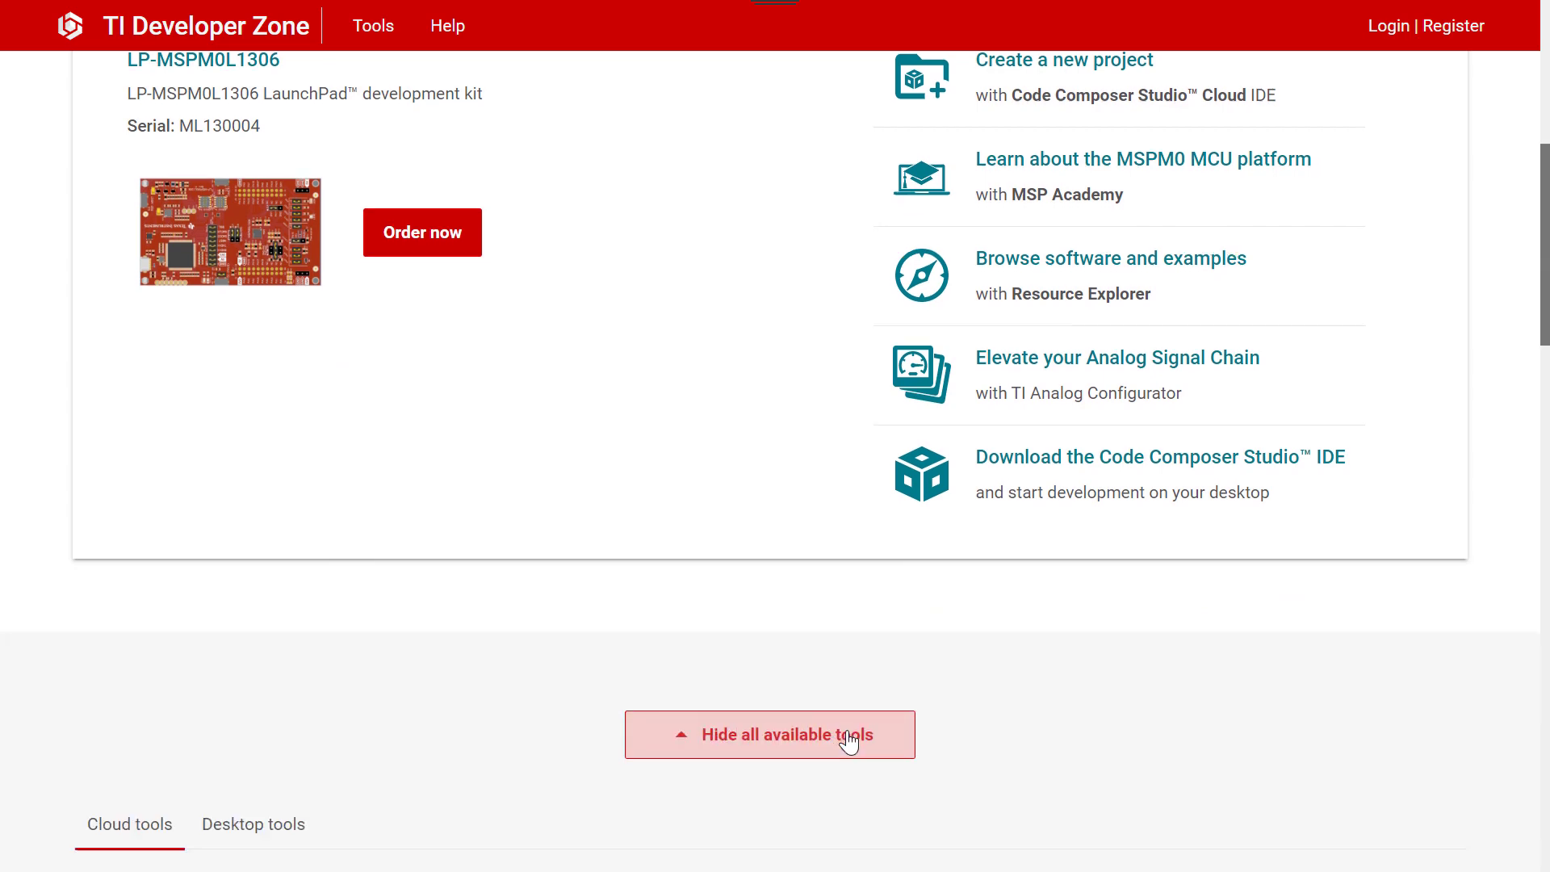
scroll("down", 3)
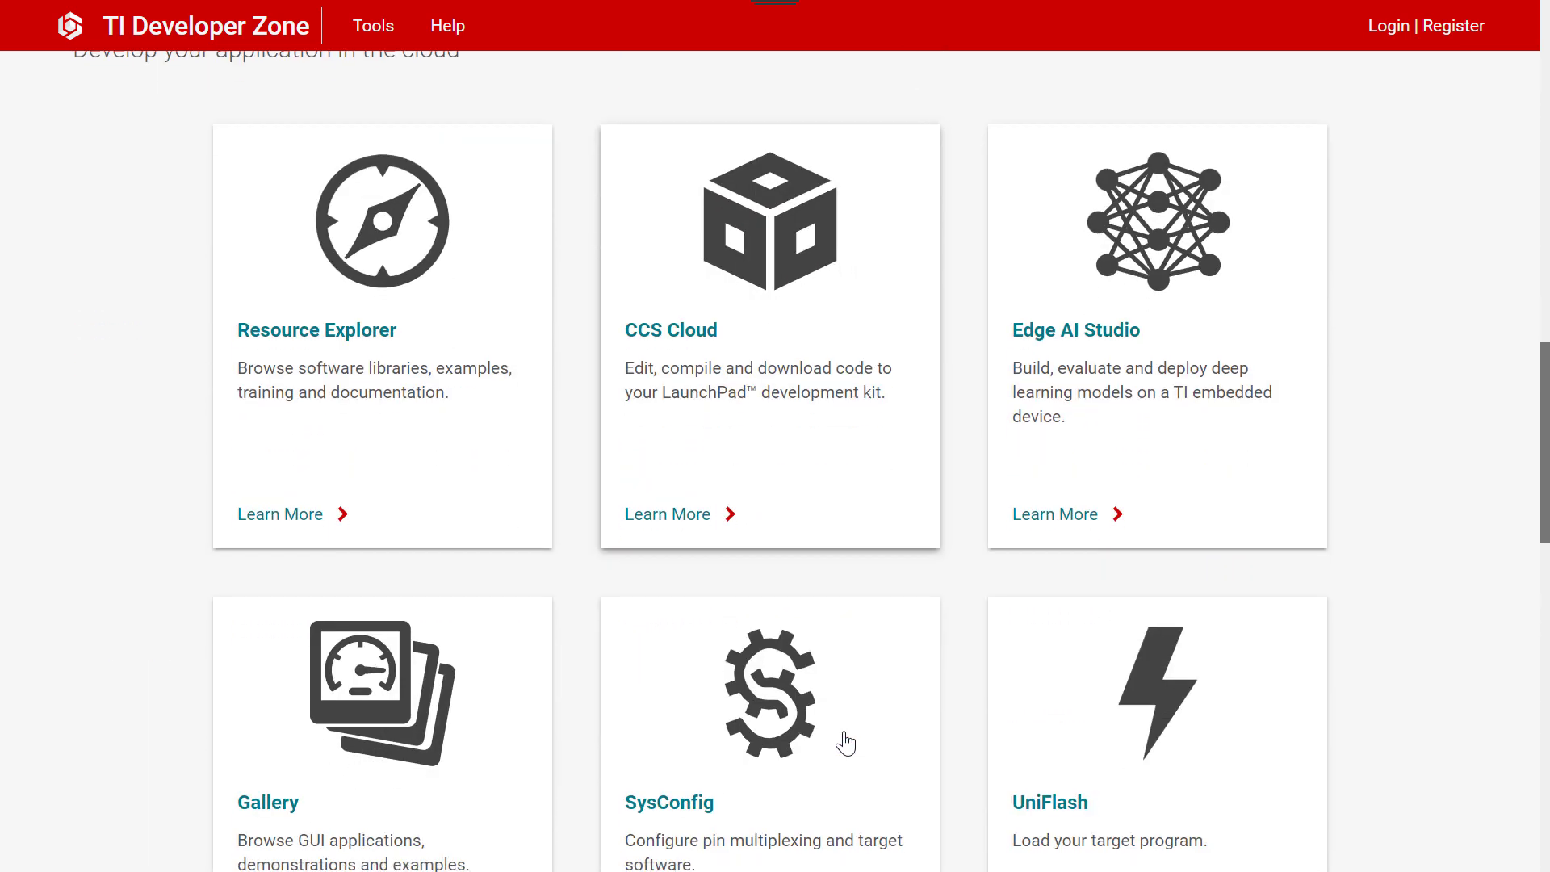
scroll("down", 3)
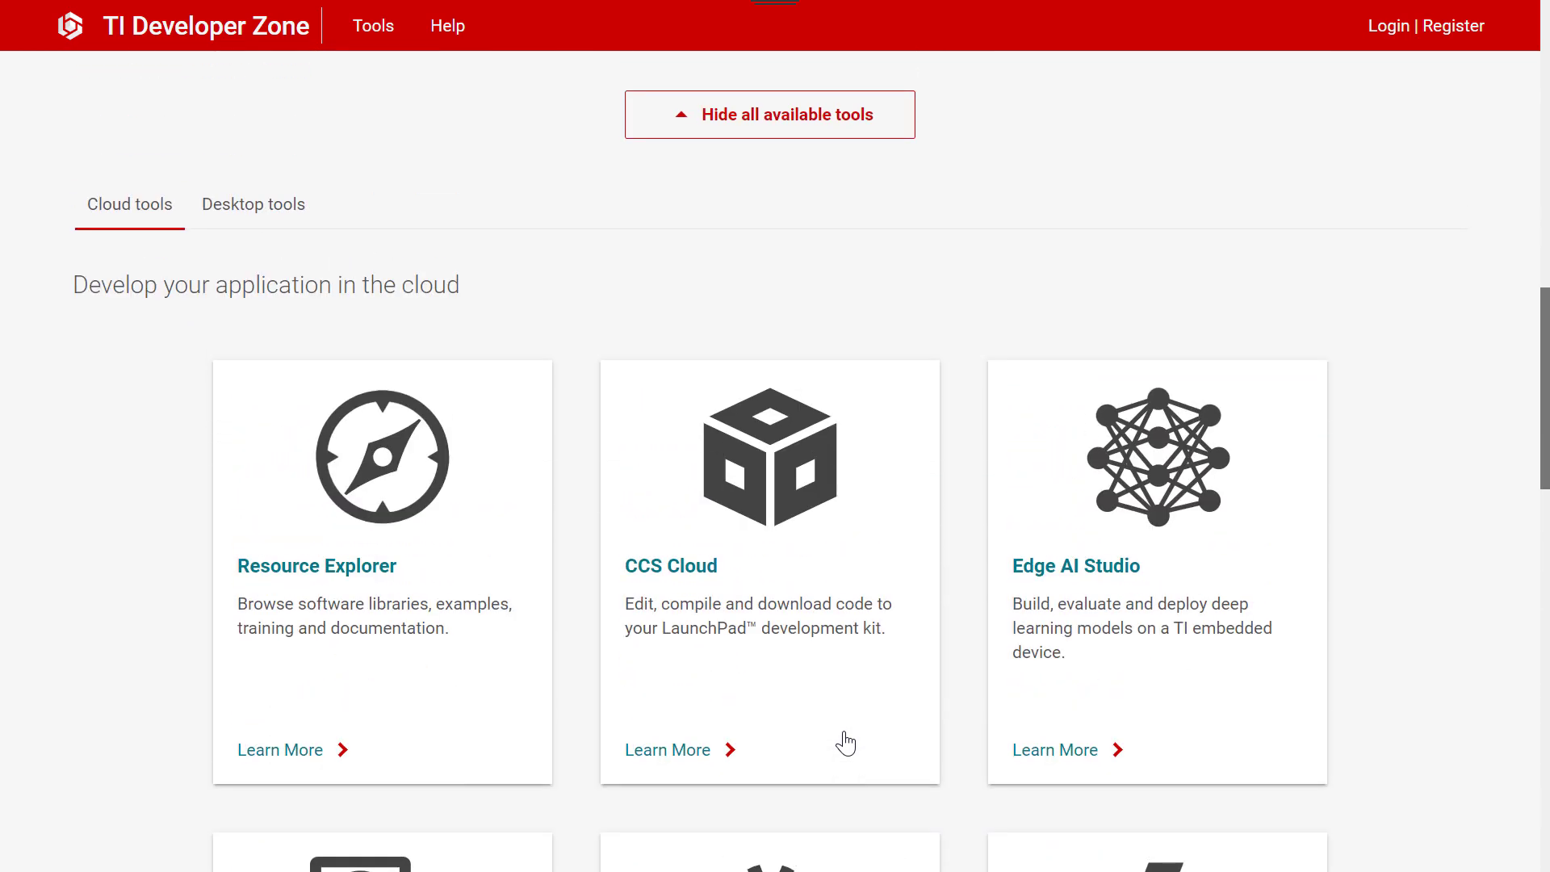
mouse_move(584, 457)
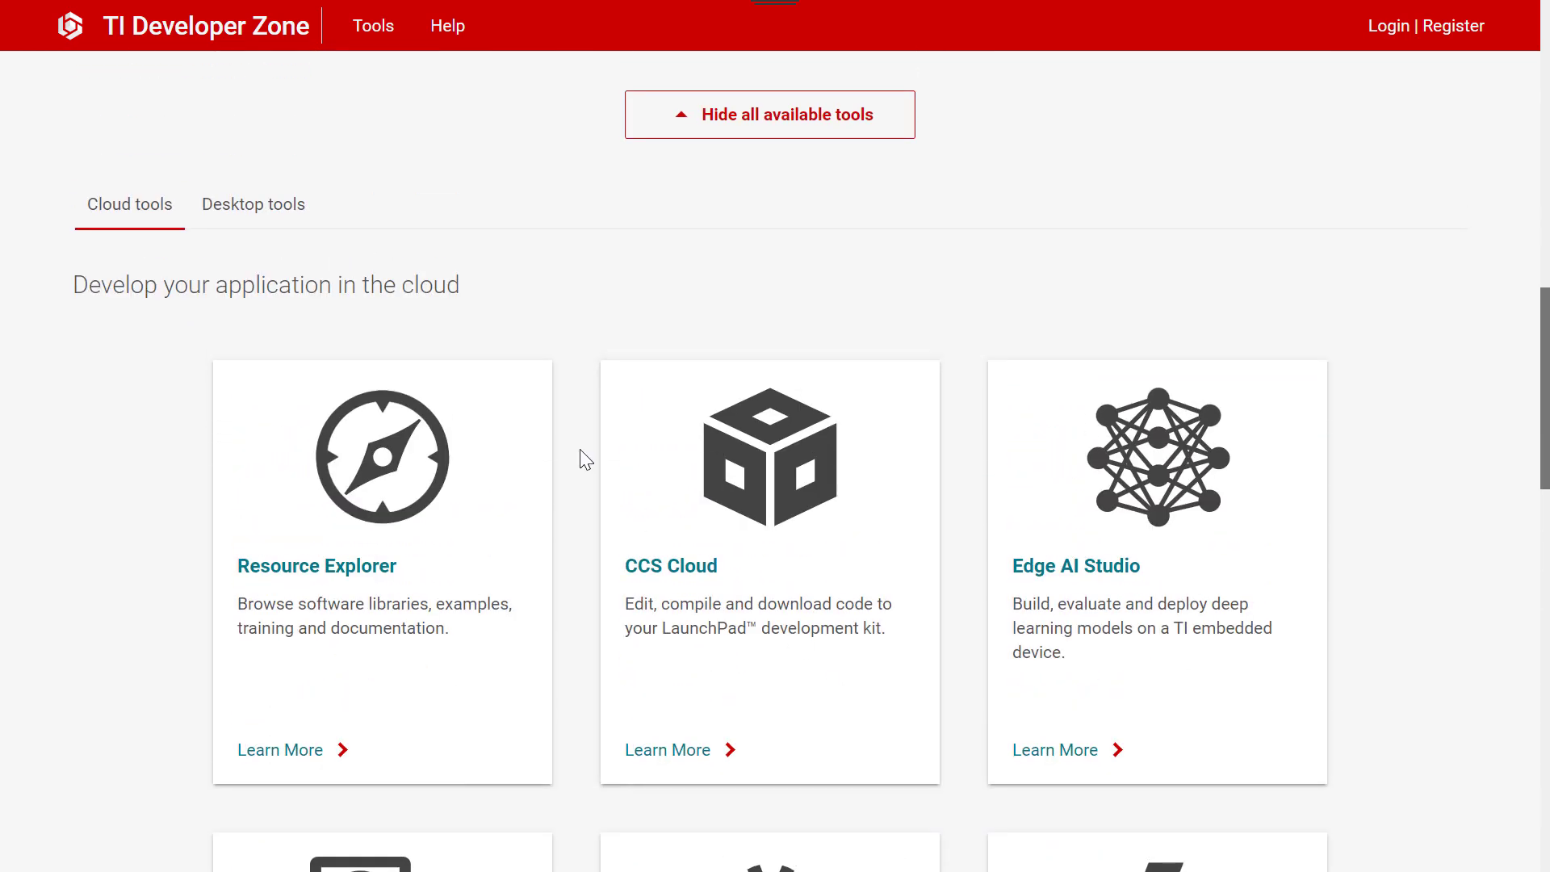
List desktop tools with the filter set to Show all, revealing Code Composer Studio and SysConfig.
left_click(254, 205)
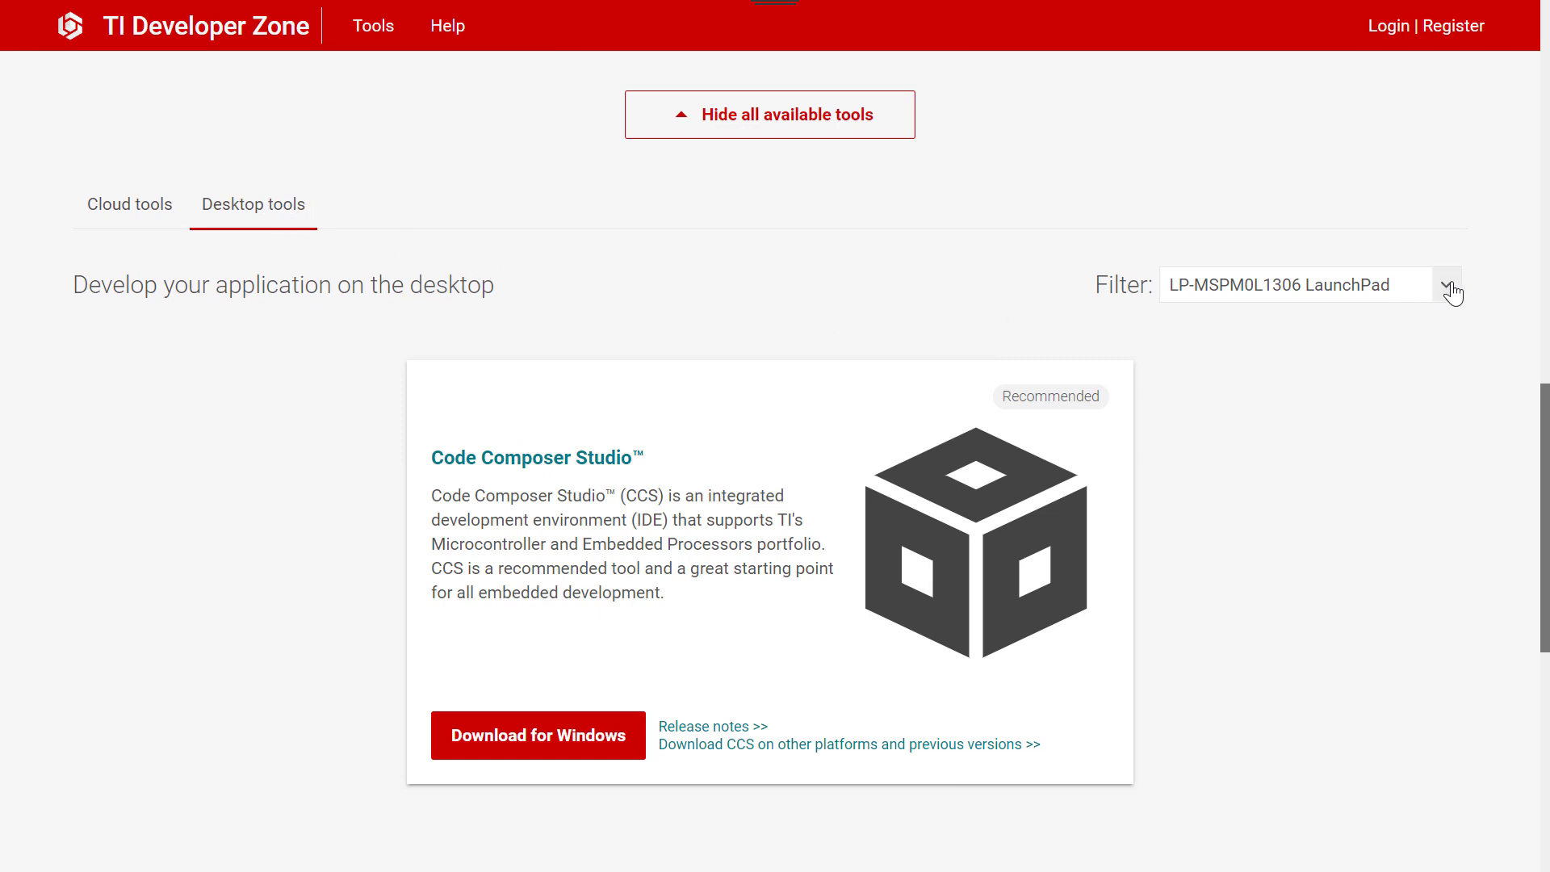
left_click(1446, 284)
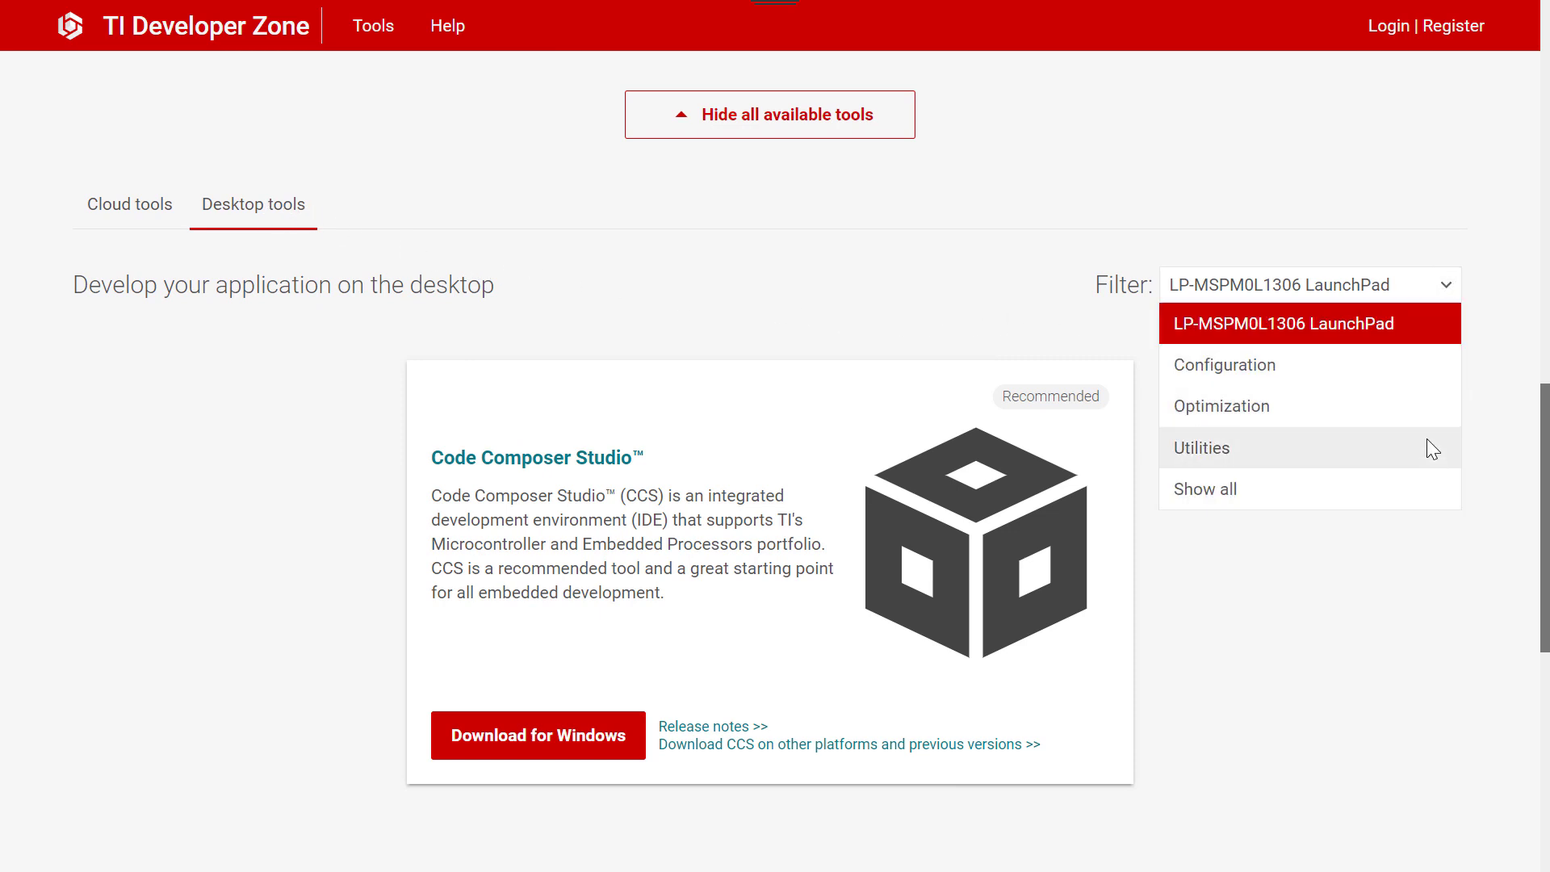
left_click(1205, 487)
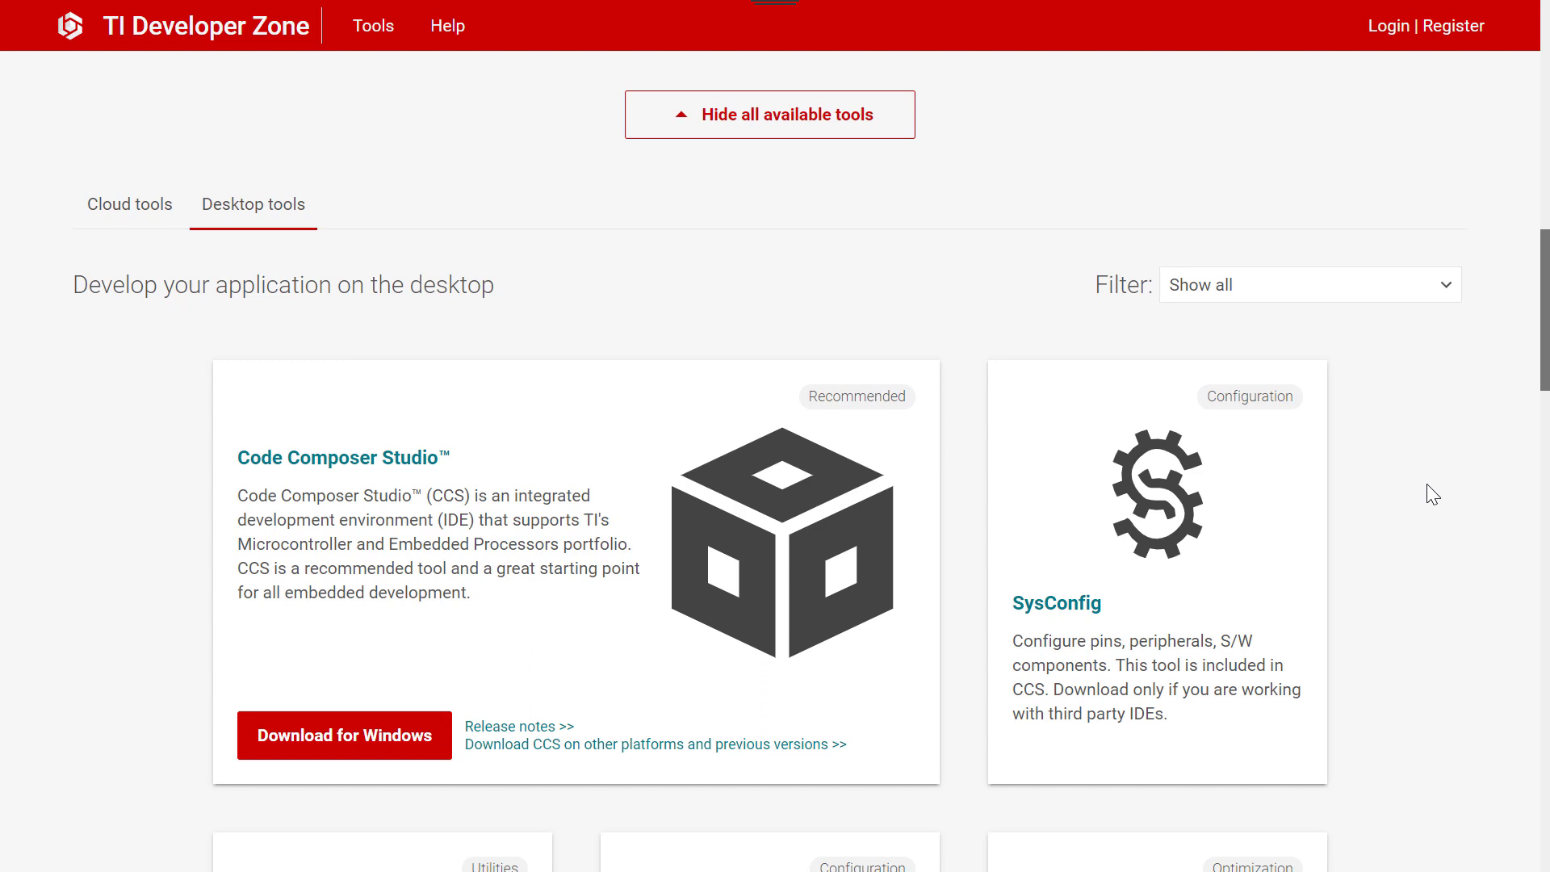